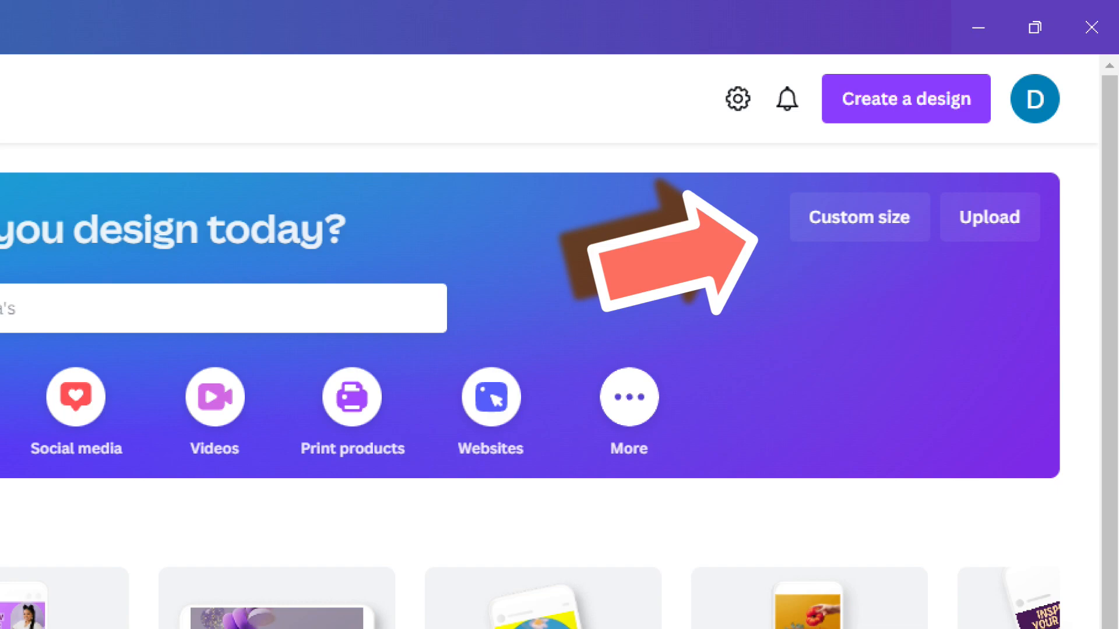
- Create a blank custom-size design of 2400 × 600 px for the shop banner
click(859, 217)
text(600)
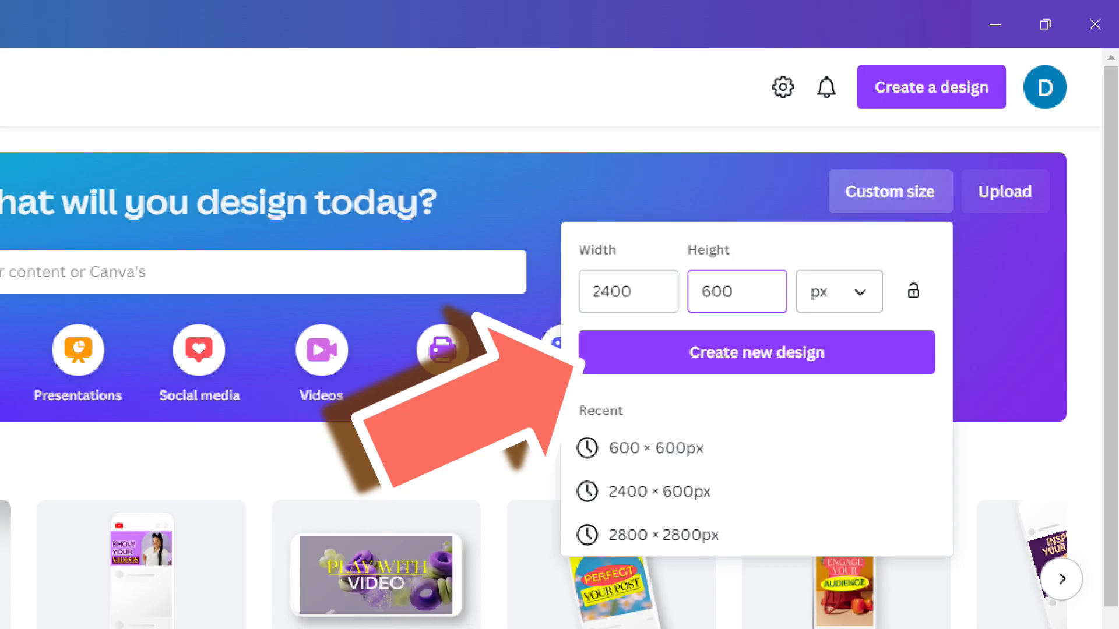
click(758, 352)
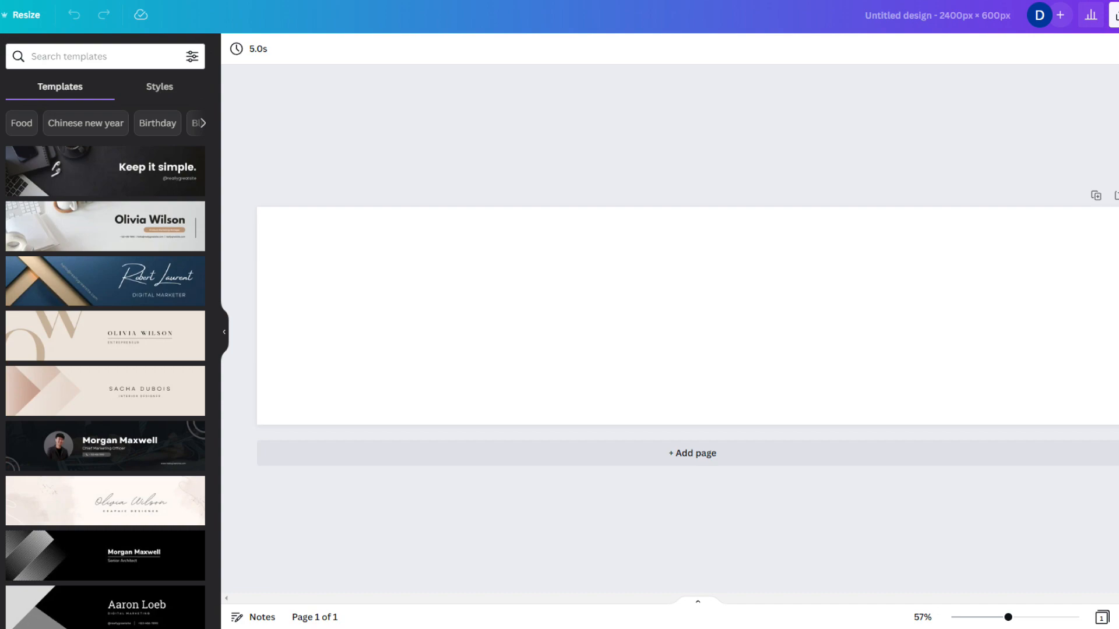
click(160, 86)
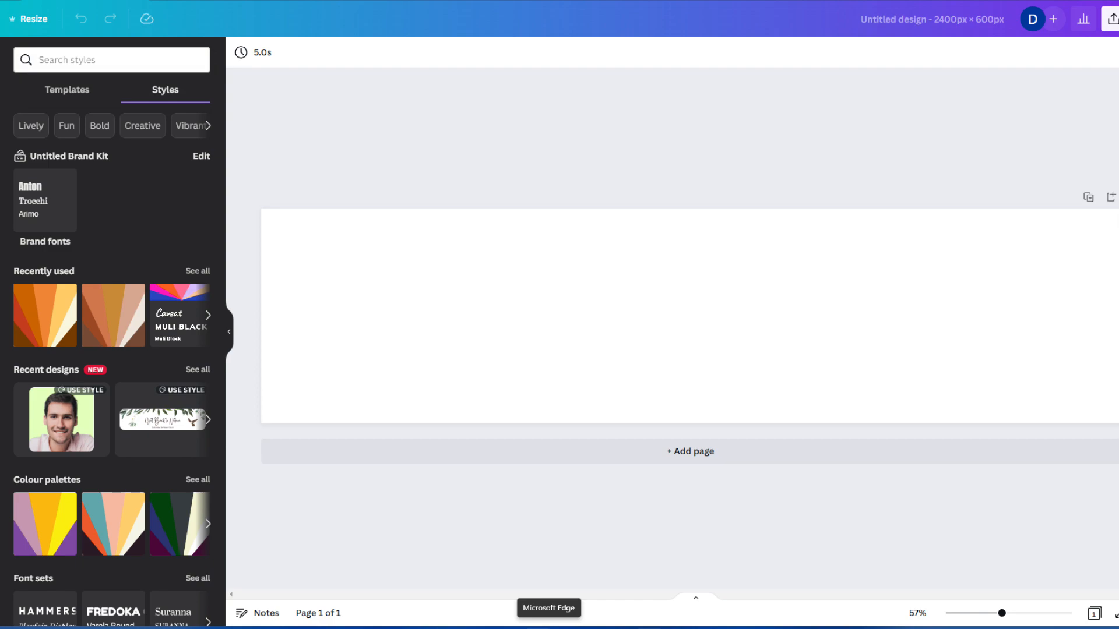
click(68, 89)
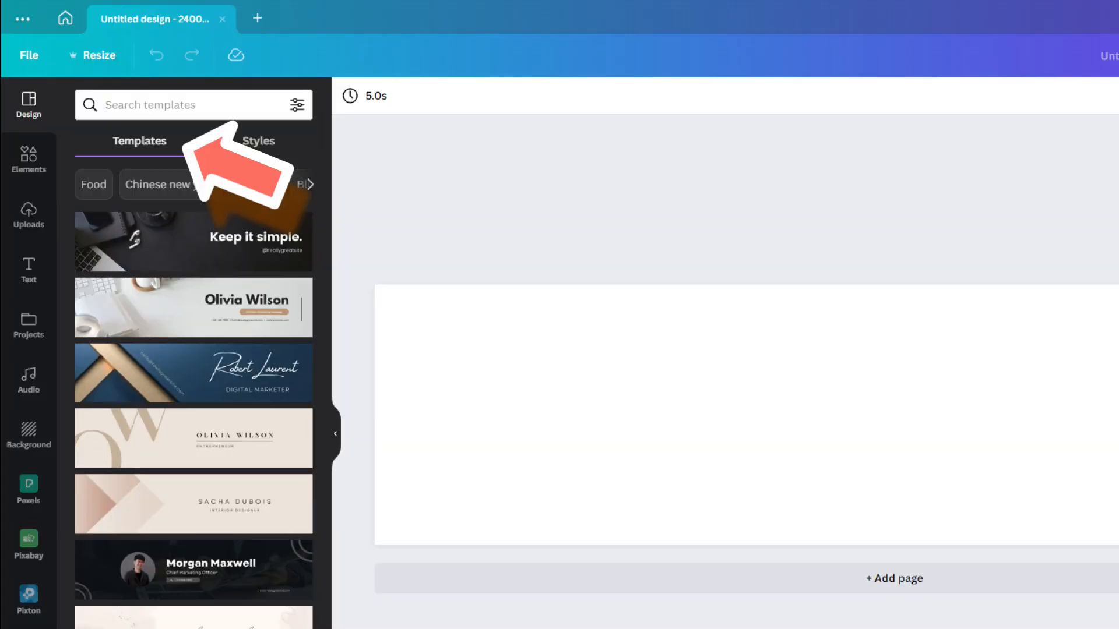
text(nature)
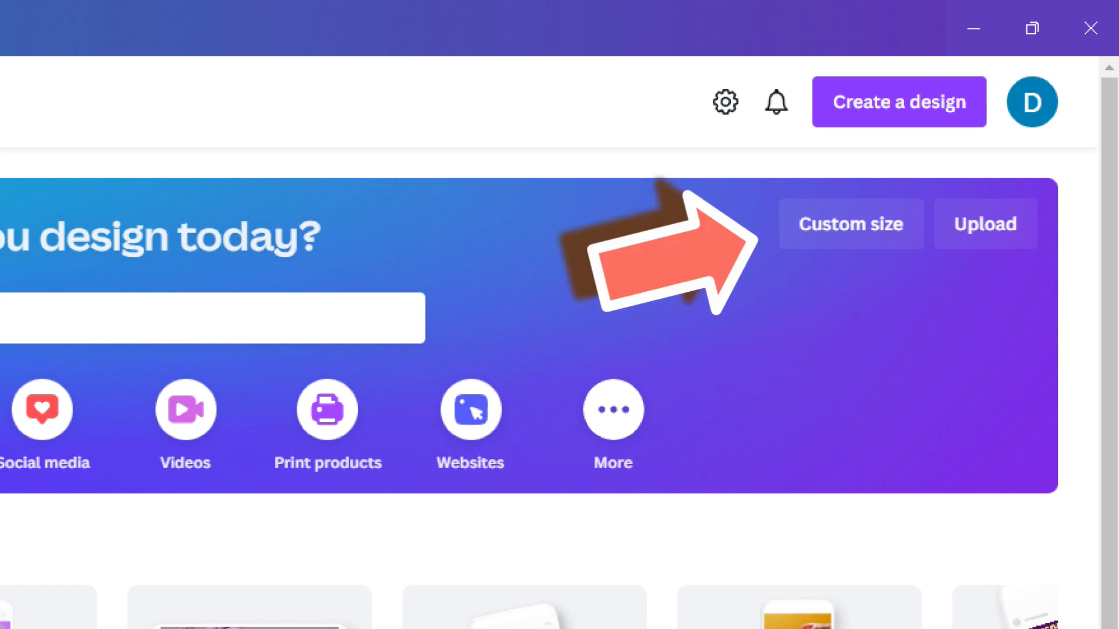
- Create a blank custom-size design of 600 × 600 px for the avatar
click(851, 224)
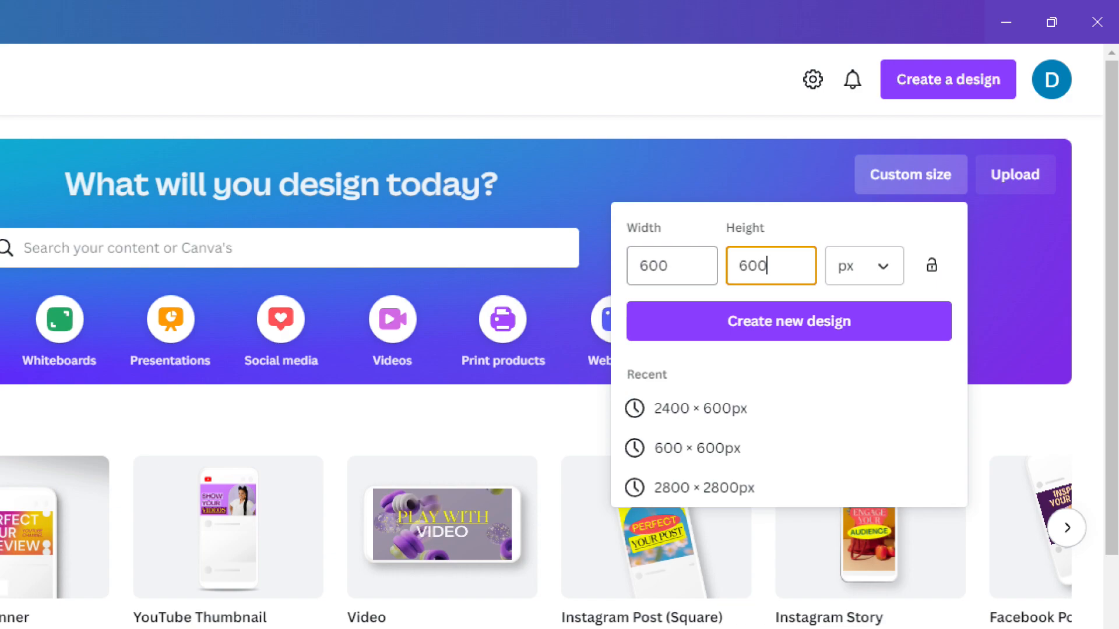
click(789, 321)
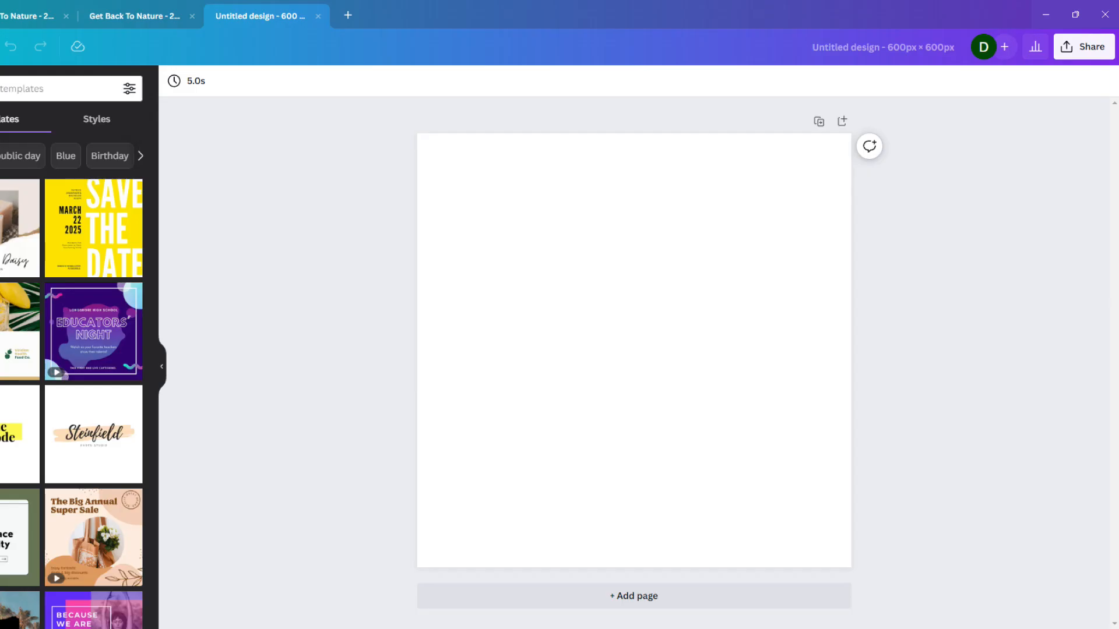